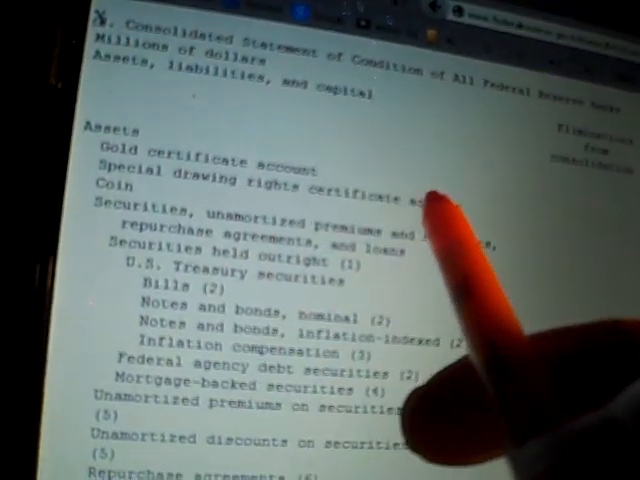
scroll("down", 3)
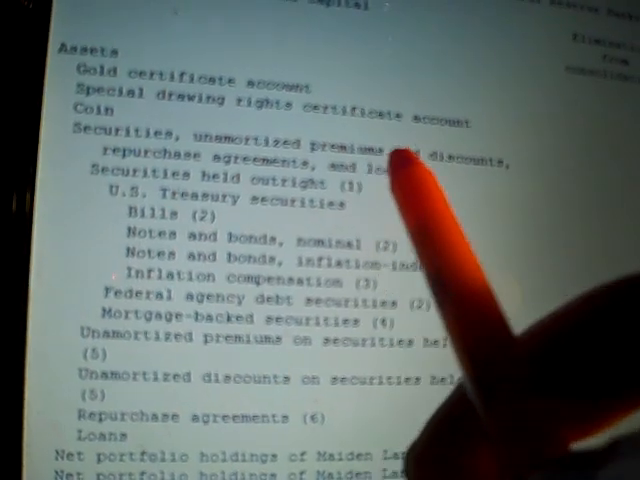